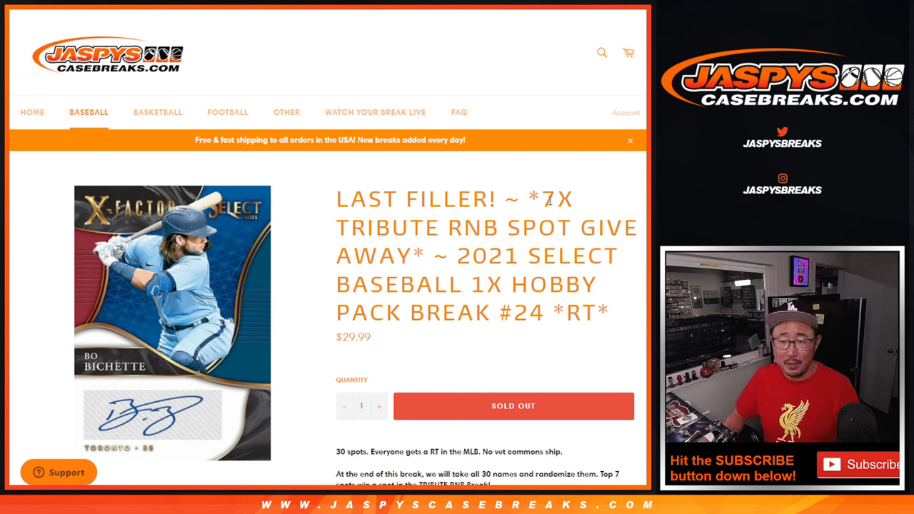
Highlight '7X TRIBUTE RNB SPOT GIVE AWAY' in the Jaspys break title, then scroll down
left_click_drag(543, 199, 428, 256)
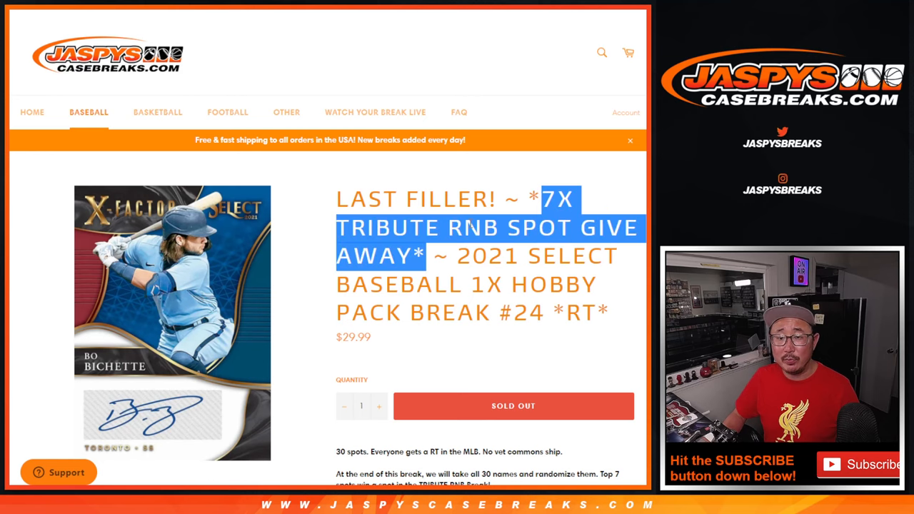
scroll("down", 3)
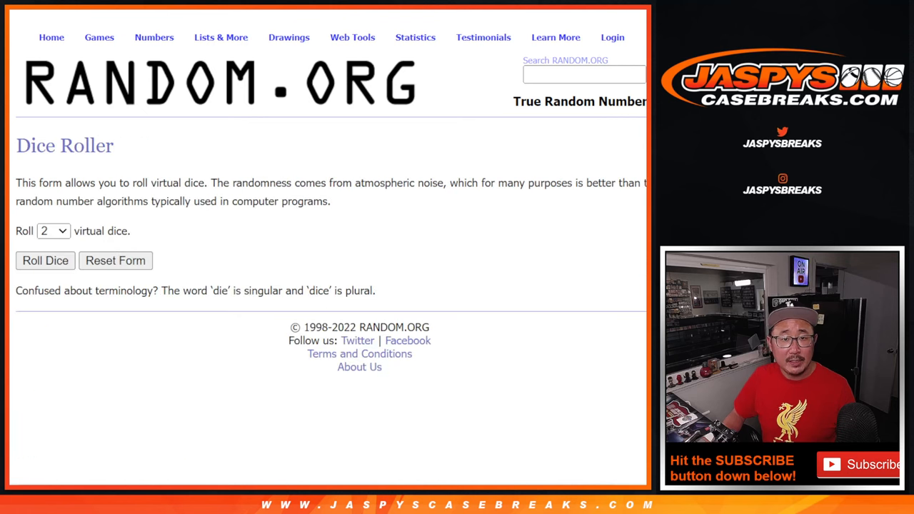
mouse_move(45, 260)
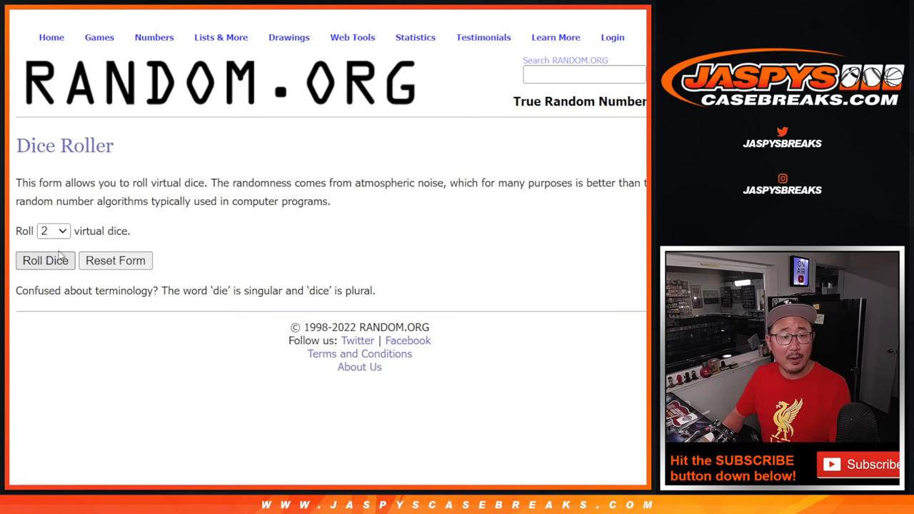
Roll the dice, then reshuffle the 30-name list for nine total randomizations
left_click(45, 260)
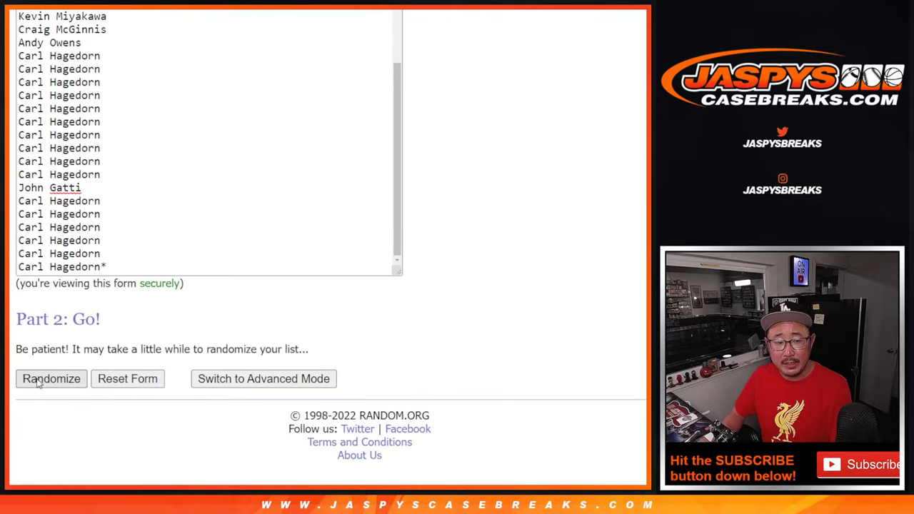
left_click(51, 379)
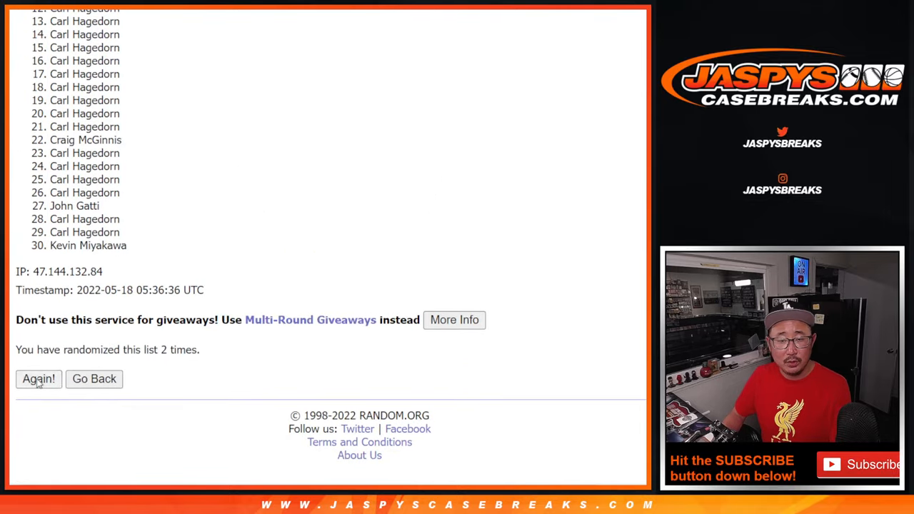
left_click(39, 379)
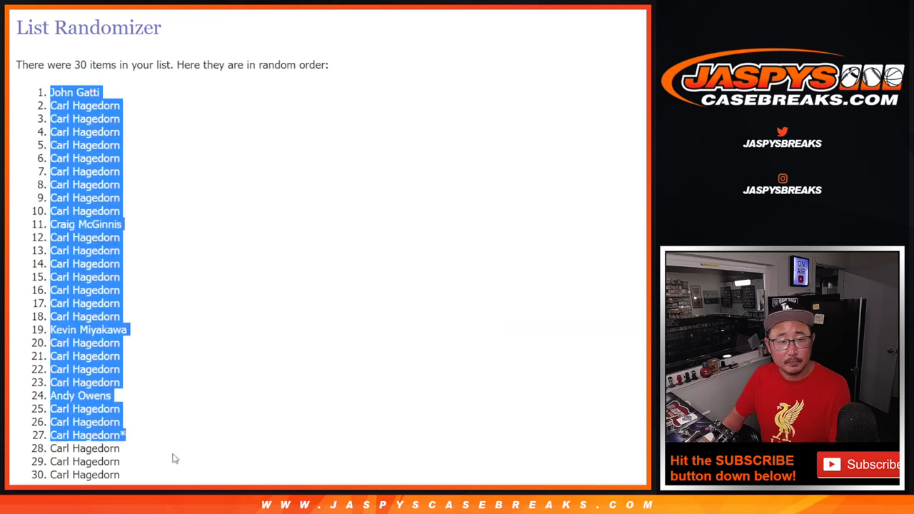
scroll("down", 3)
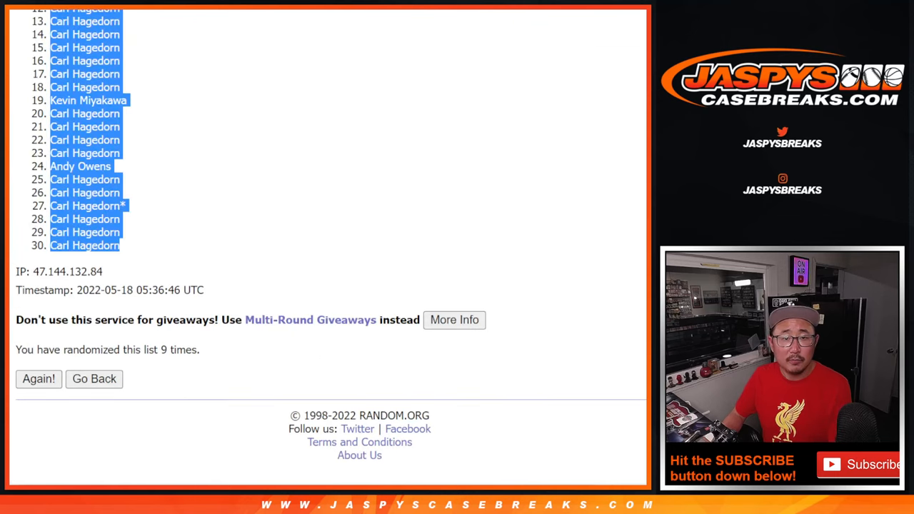
left_click(93, 379)
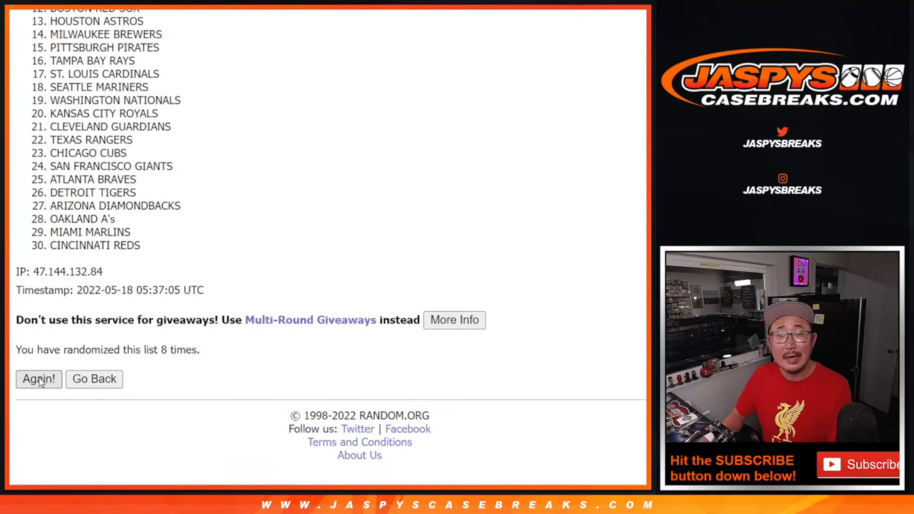
Shuffle the 30 MLB team list once more and review the resulting order
left_click(39, 379)
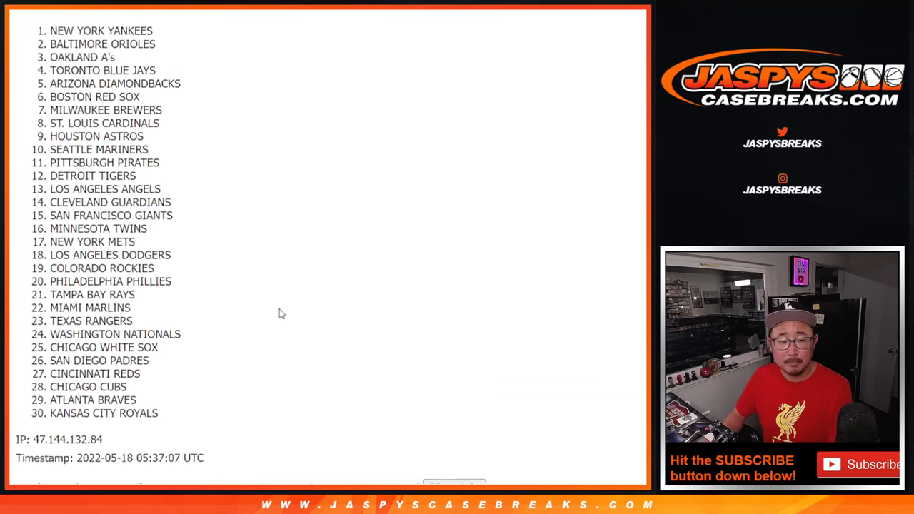
scroll("down", 3)
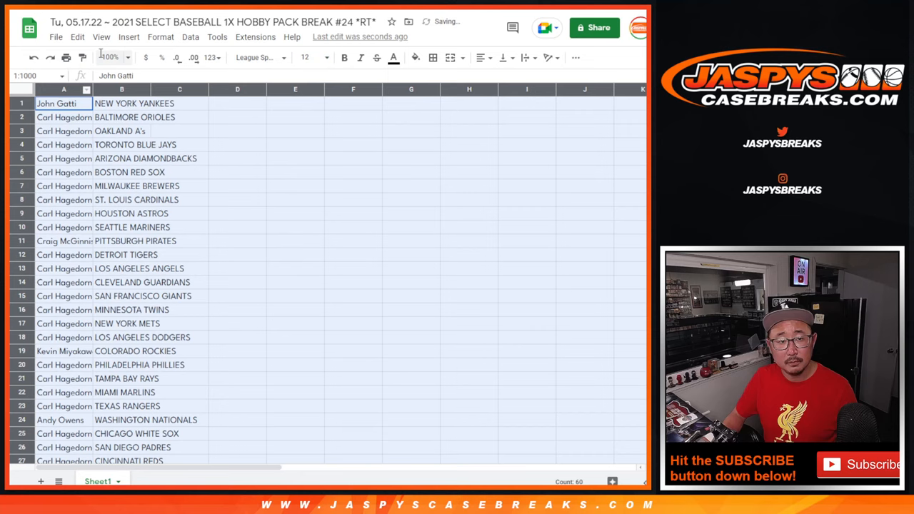
Zoom in, sort the 30 name–team pairs A to Z by team, and center them
left_click(111, 57)
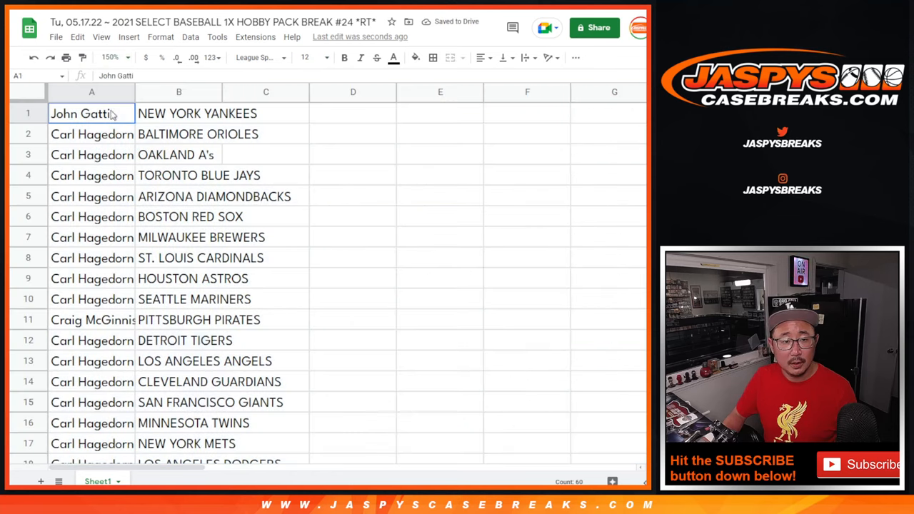
left_click_drag(91, 113, 178, 402)
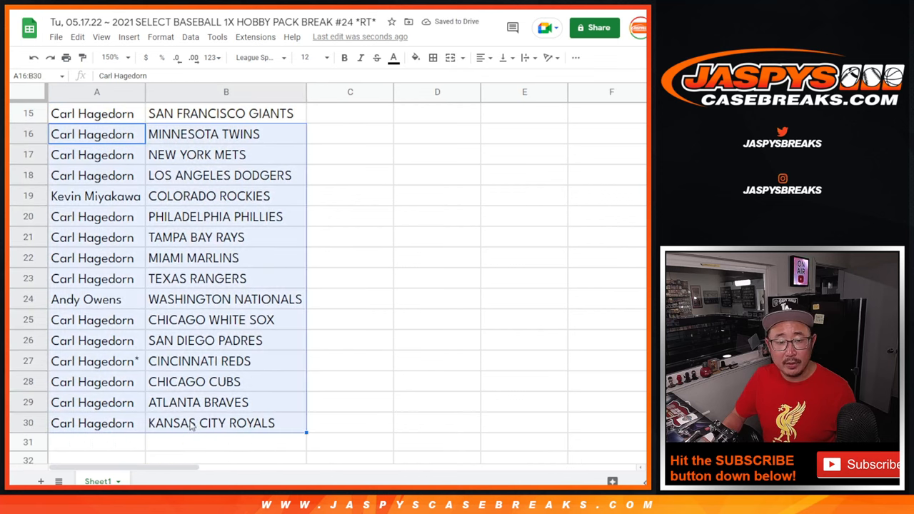
scroll("up", 3)
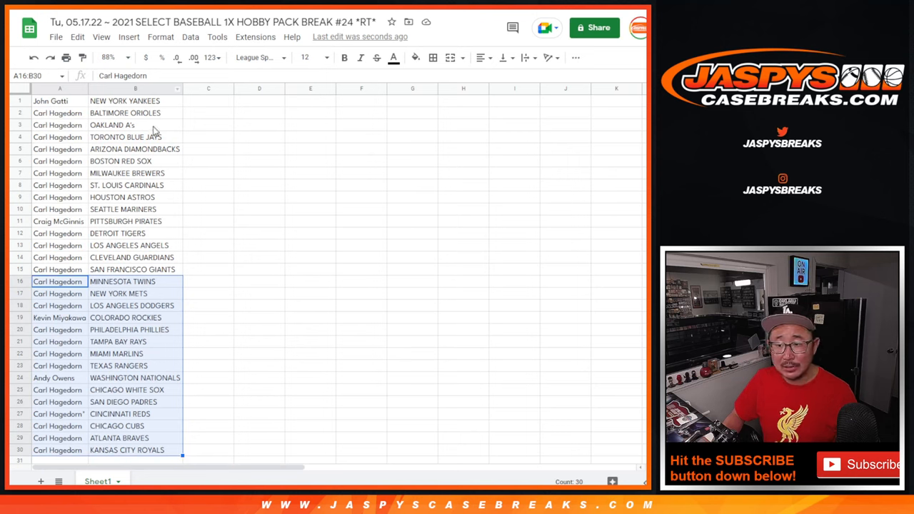
right_click(135, 88)
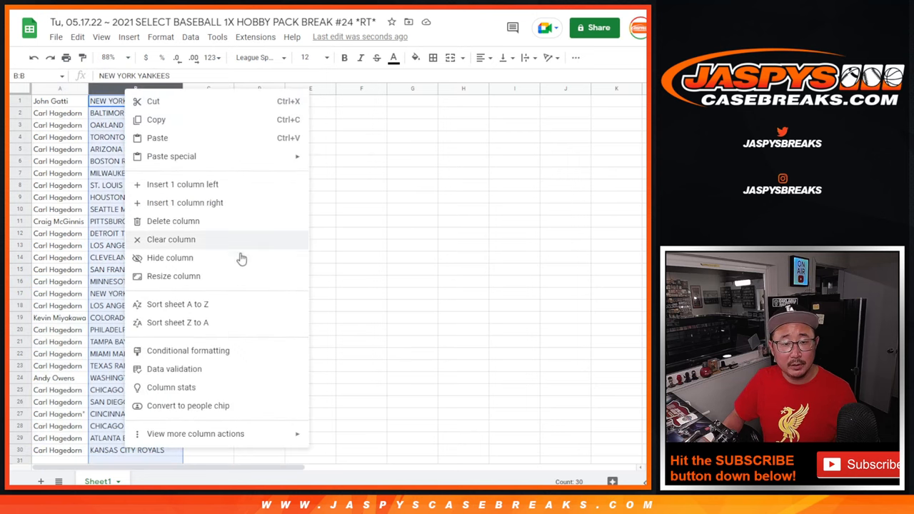
left_click(177, 304)
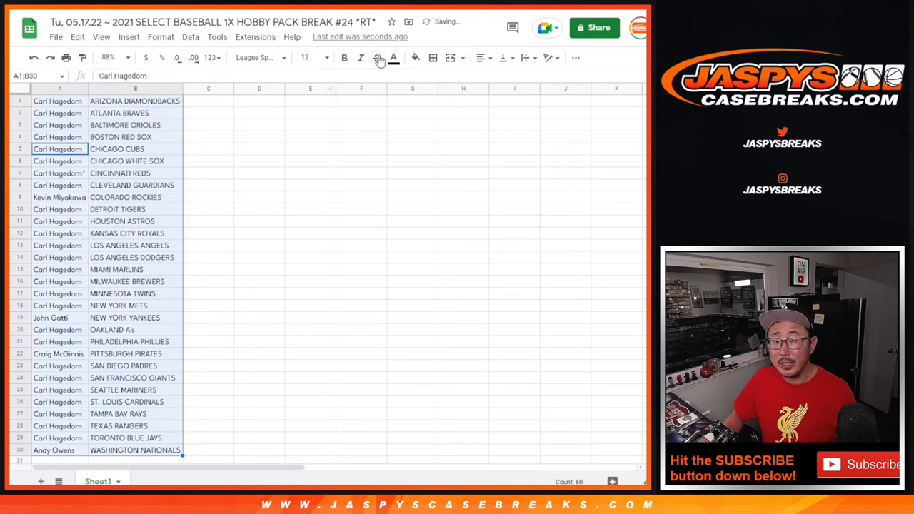
left_click(483, 57)
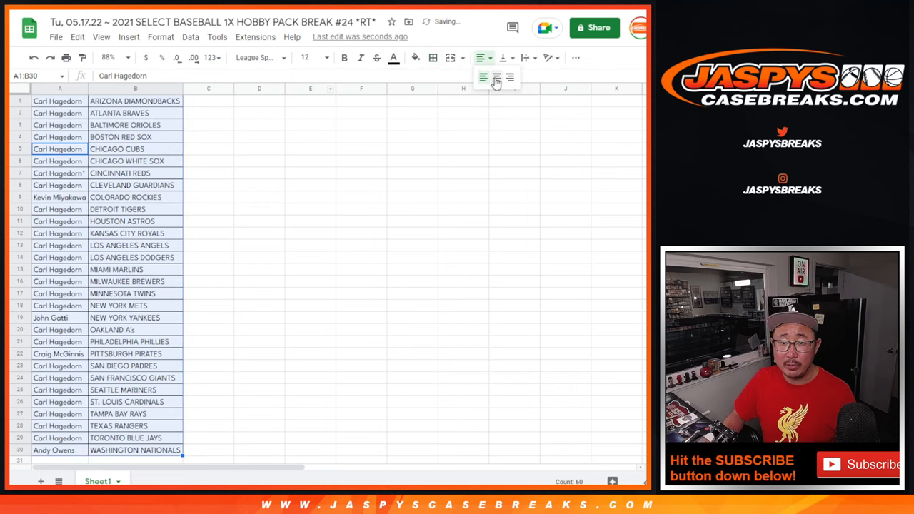
left_click(66, 57)
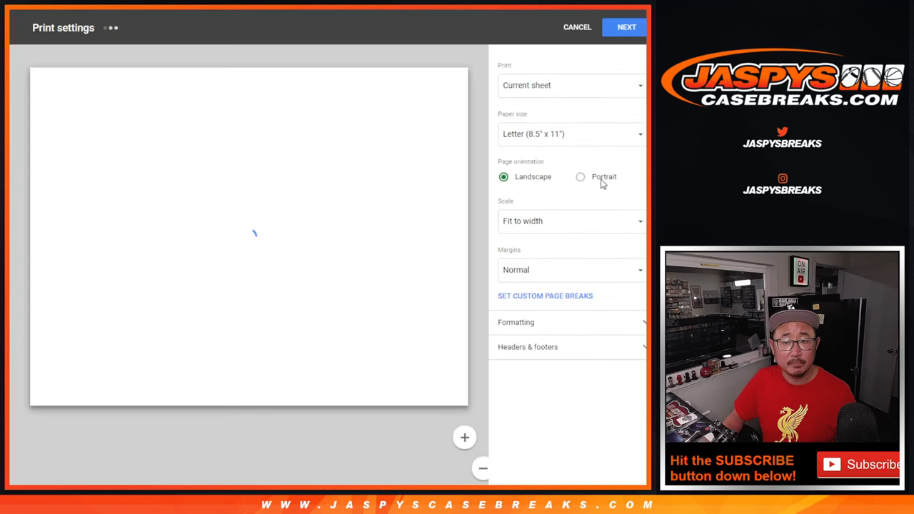
Set the pairing list printout to portrait orientation and leave print settings
left_click(580, 176)
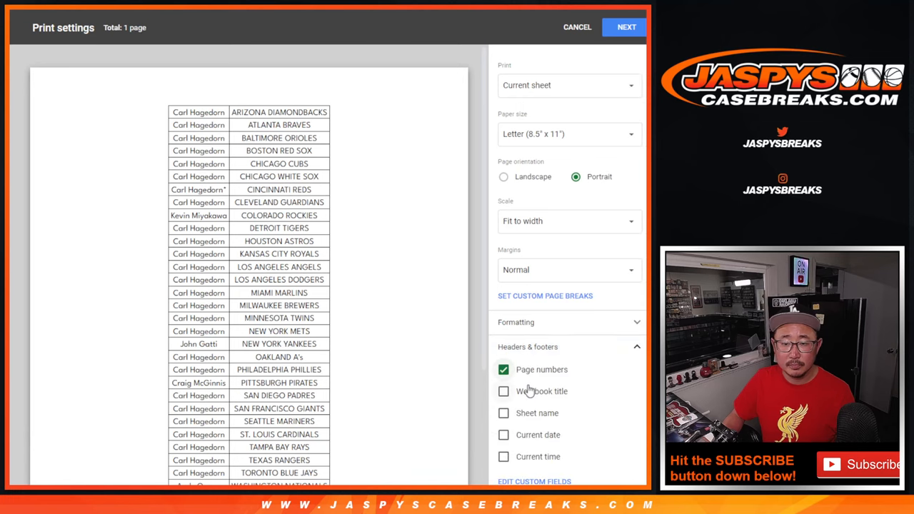
left_click(576, 27)
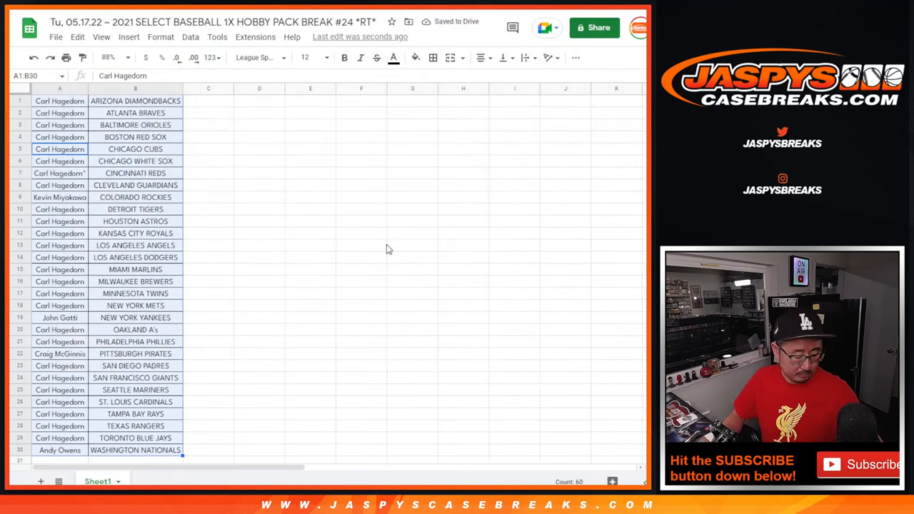
scroll("down", 3)
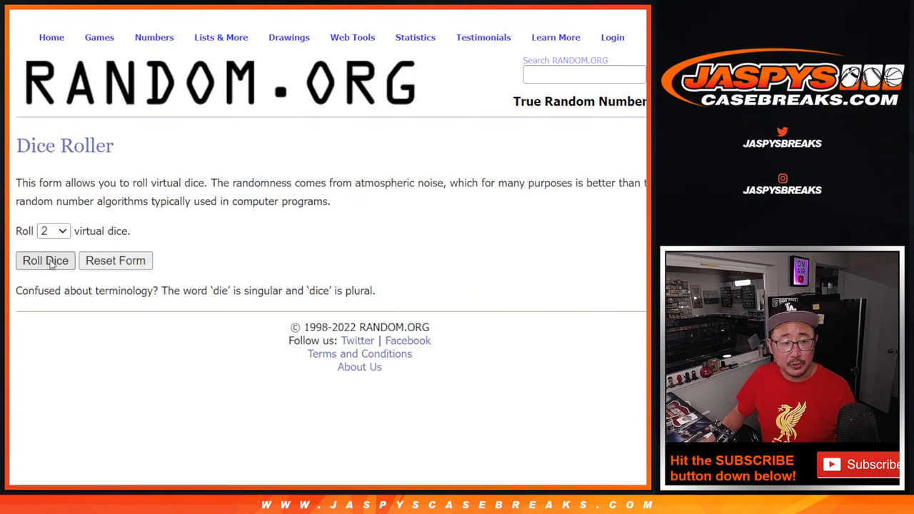
Roll the dice again and give the 30-name list two more shuffles
left_click(45, 261)
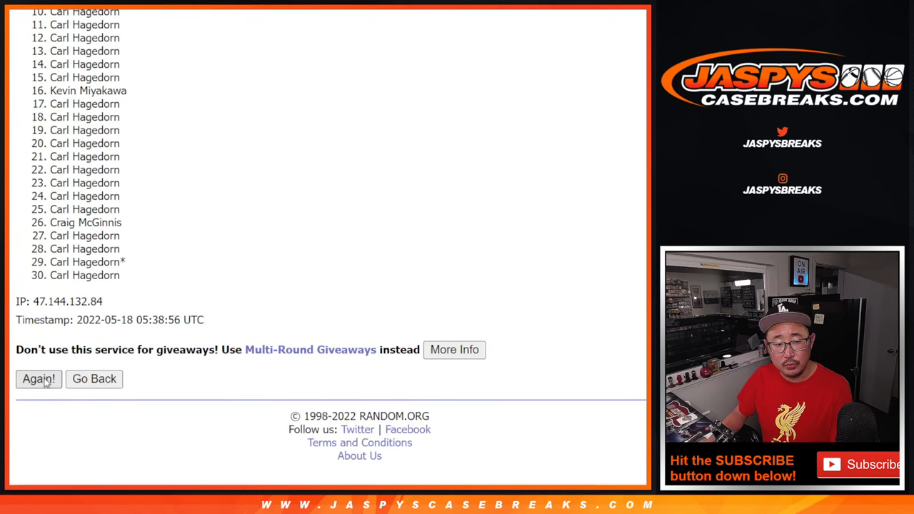
left_click(39, 379)
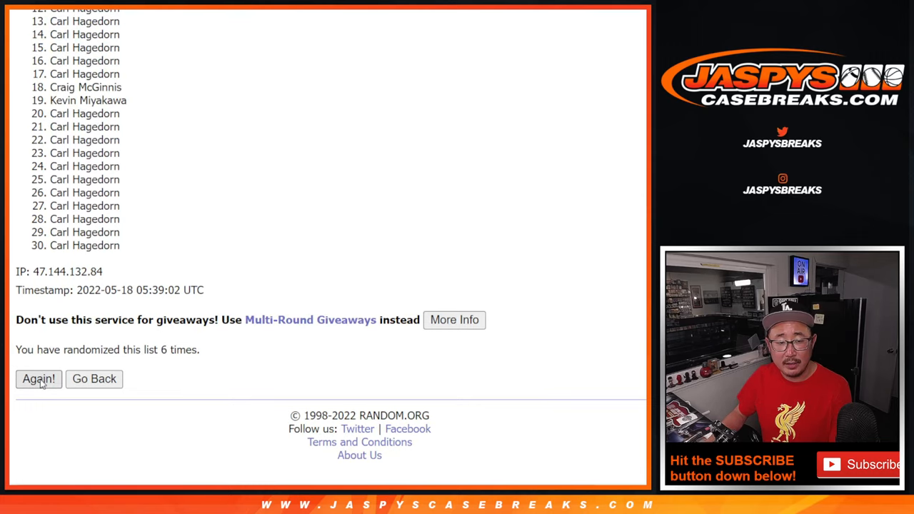
left_click(39, 379)
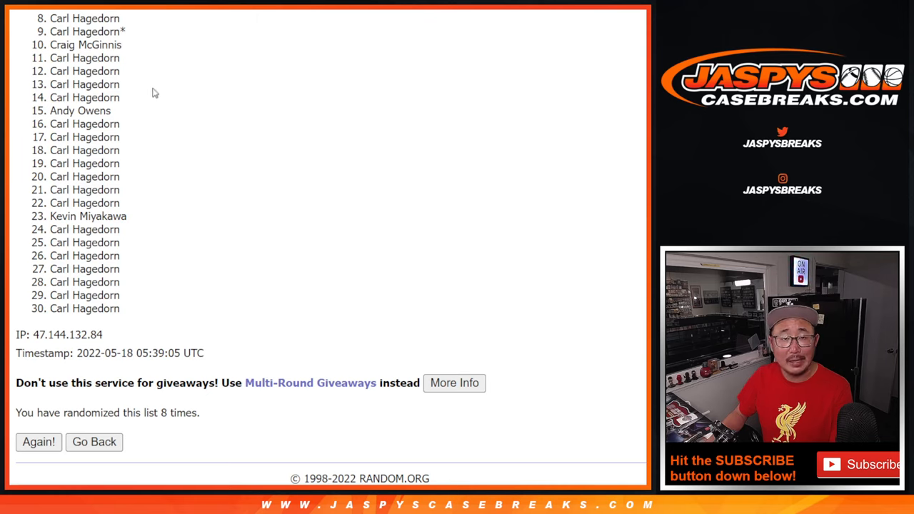
mouse_move(389, 261)
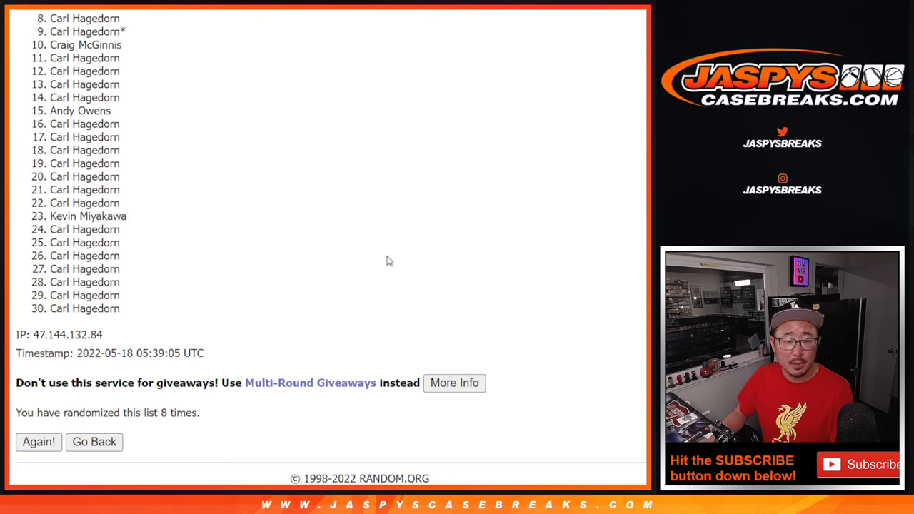
mouse_move(628, 238)
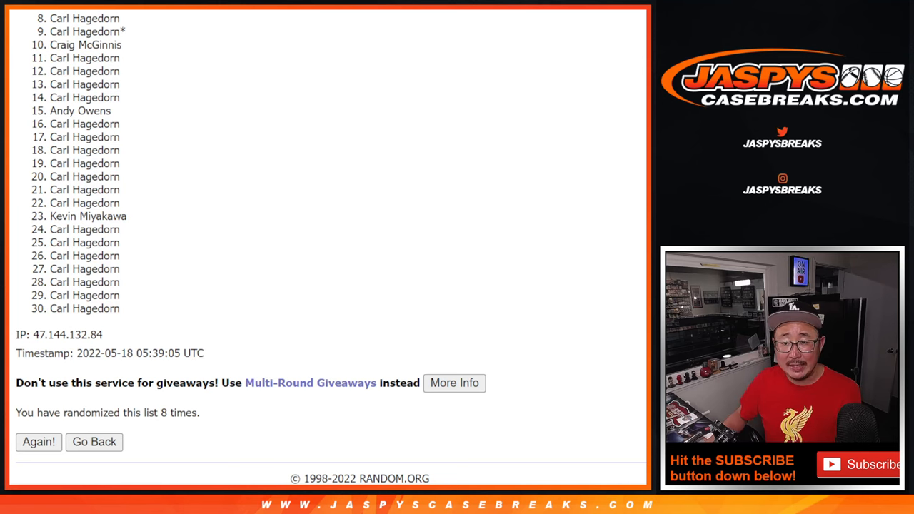
Select entries 1 through 7 at the top of the shuffled name list
scroll("up", 3)
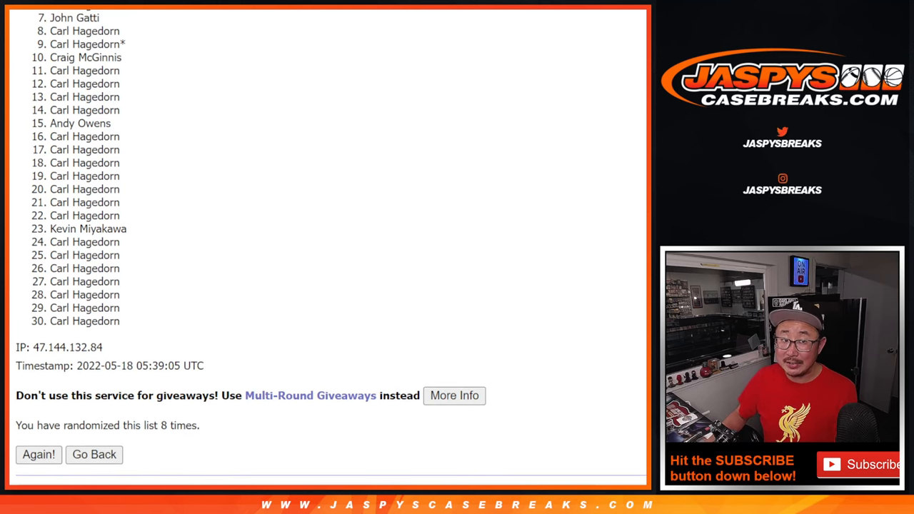
scroll("up", 3)
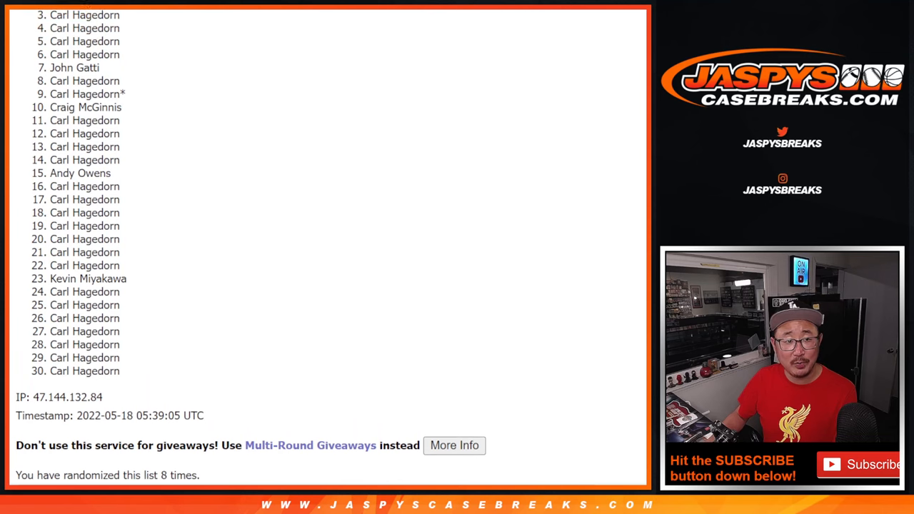
scroll("up", 3)
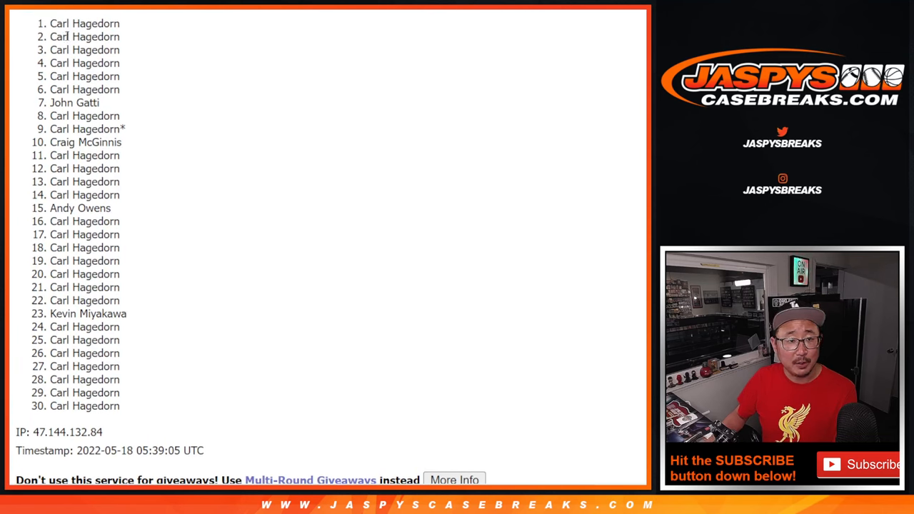
left_click_drag(64, 23, 100, 102)
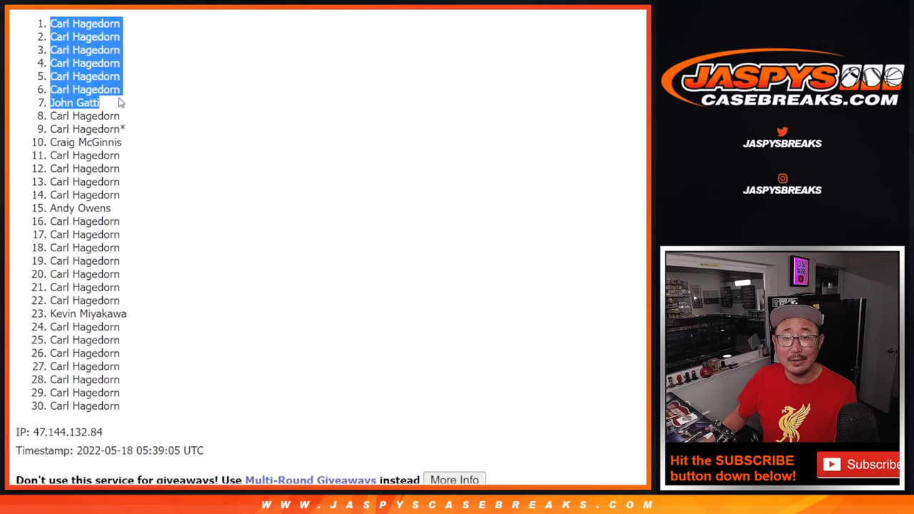
scroll("down", 3)
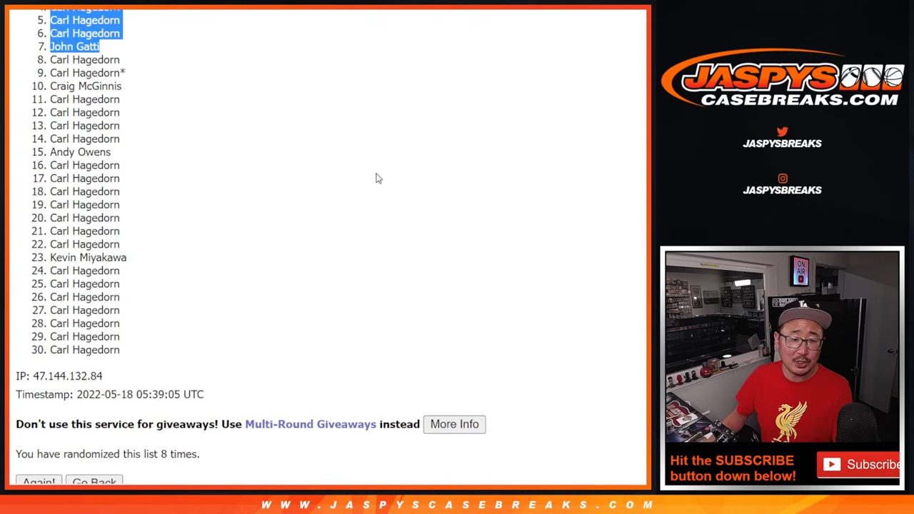
scroll("up", 3)
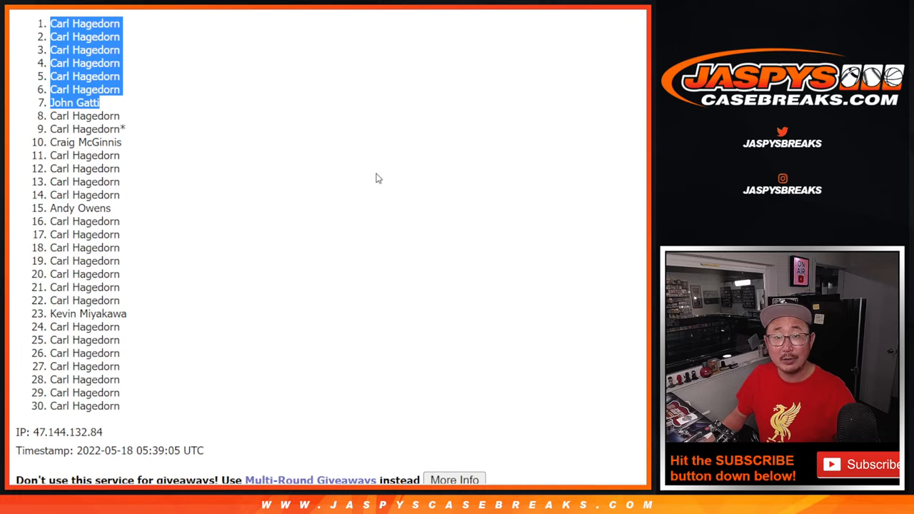